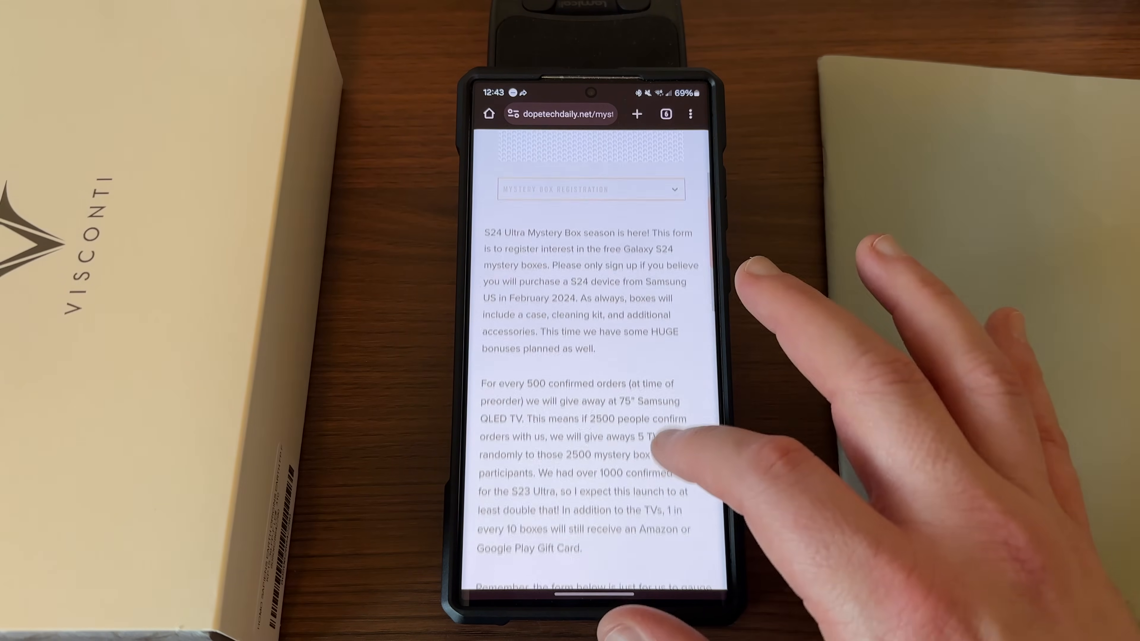
Scroll the Software update screen and show the One UI 6.0 last update release notes.
scroll("down", 3)
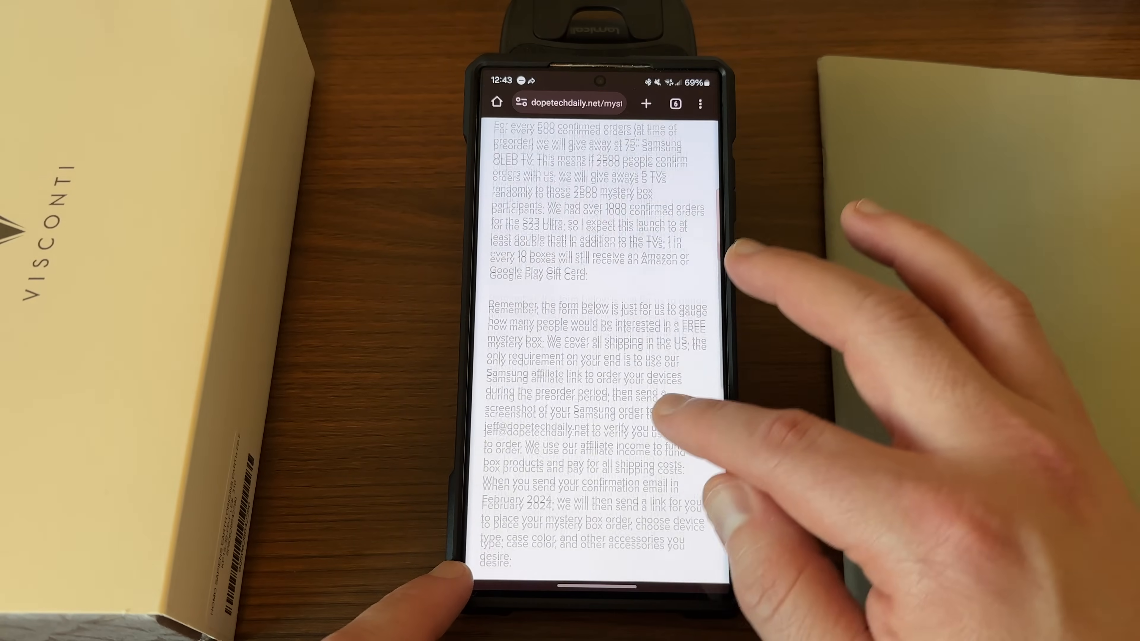
scroll("down", 3)
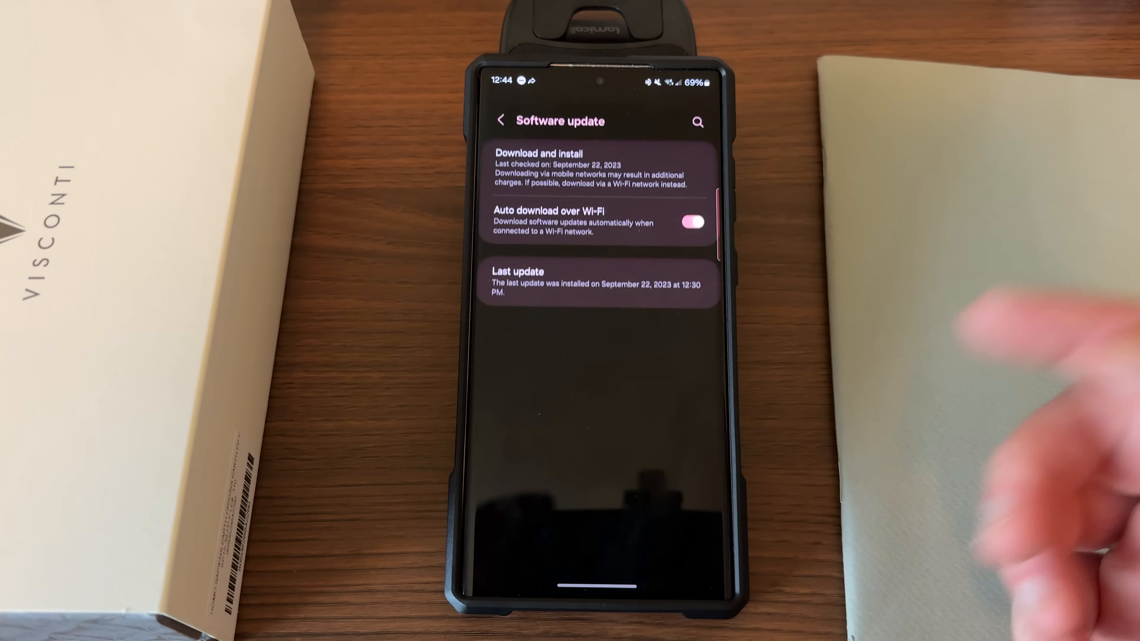
left_click(596, 282)
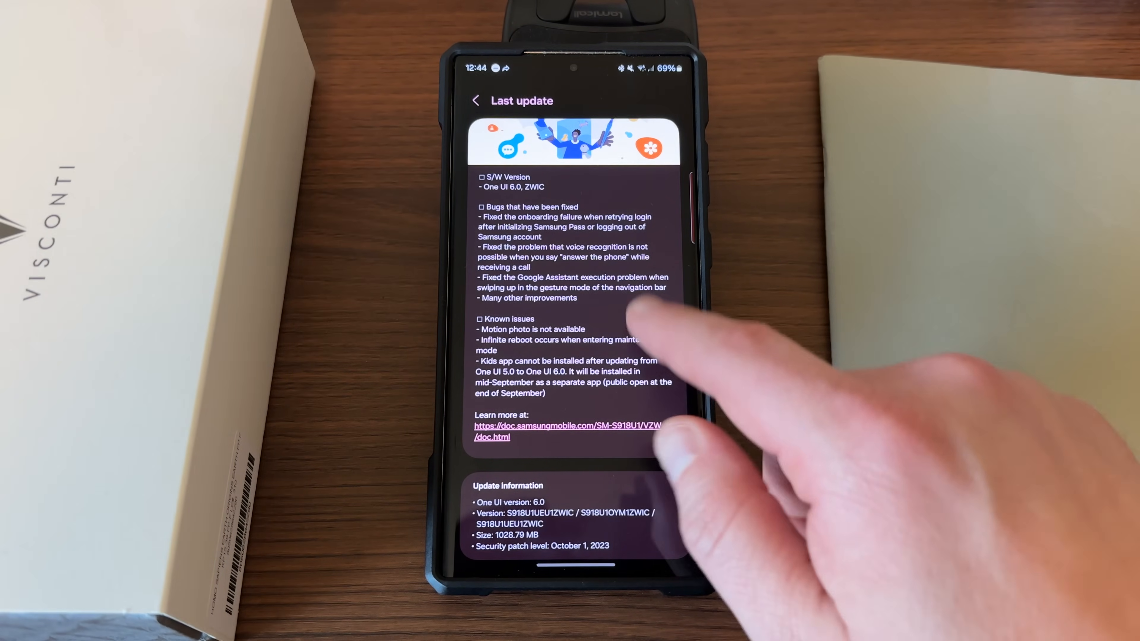
scroll("down", 3)
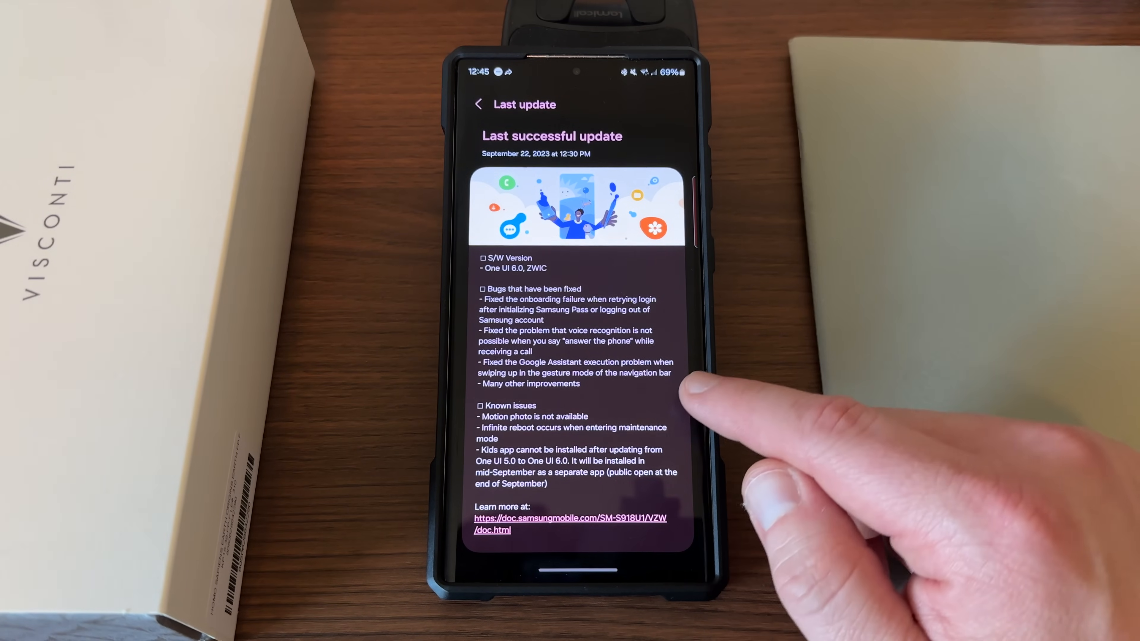
Scroll further through the One UI 6.0 last successful update notes.
scroll("down", 3)
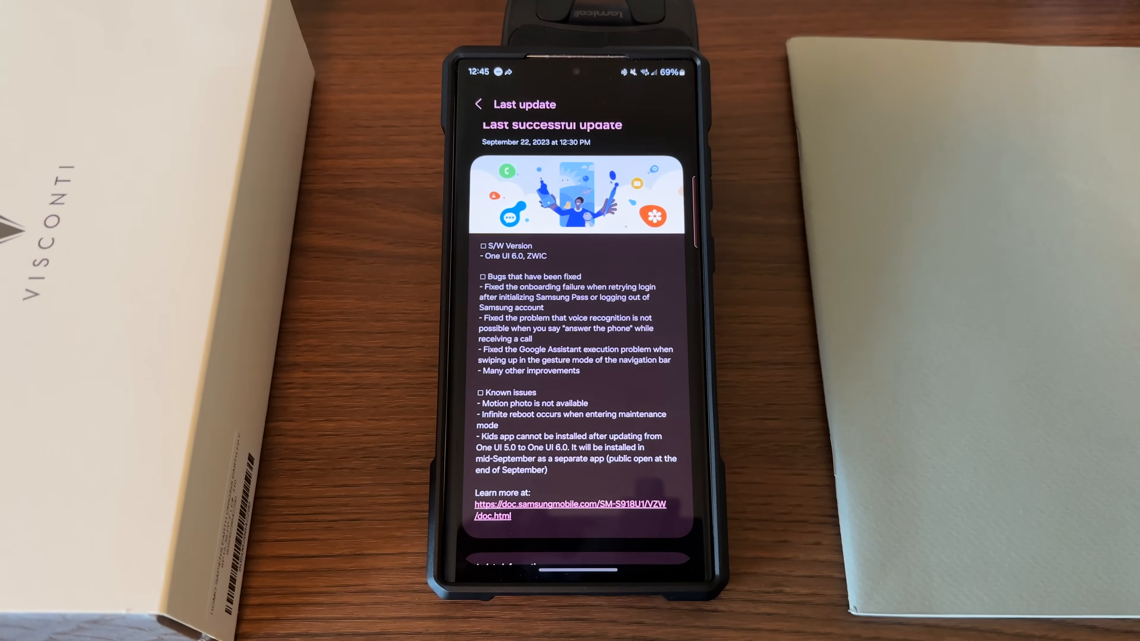
mouse_move(800, 400)
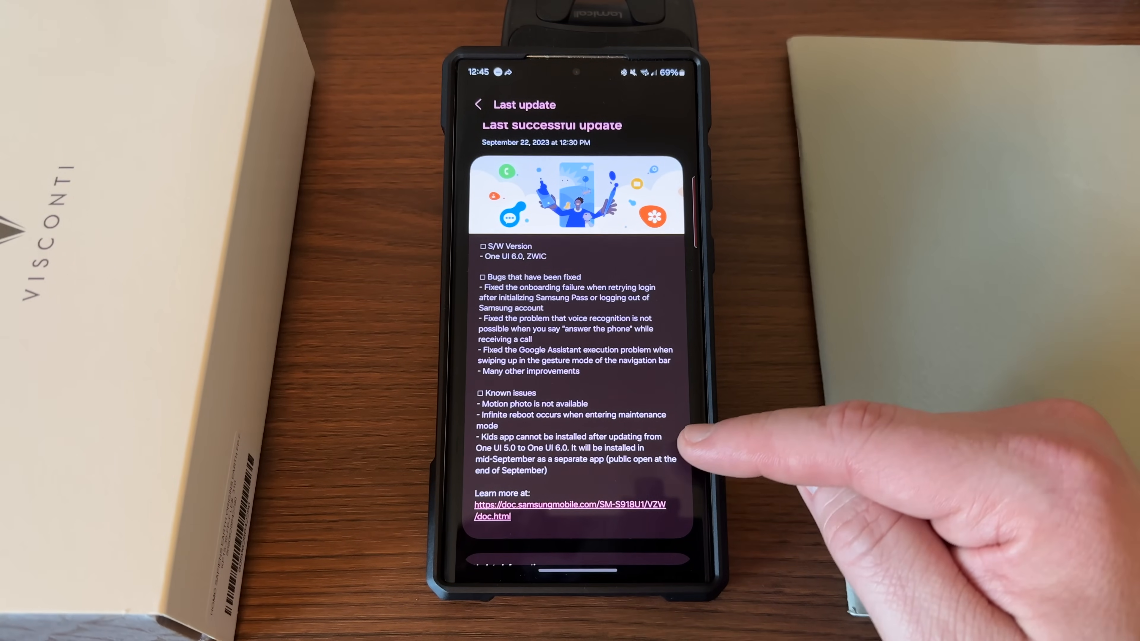
mouse_move(677, 436)
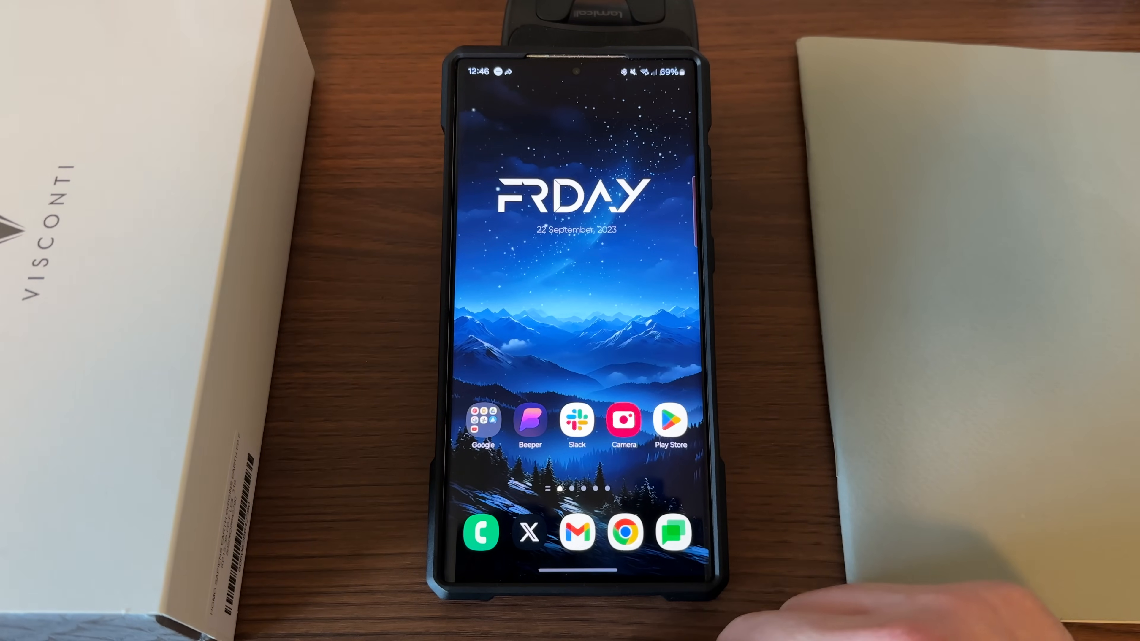
Launch X and search 'tar' to reach the tech tipster's profile.
left_click(528, 533)
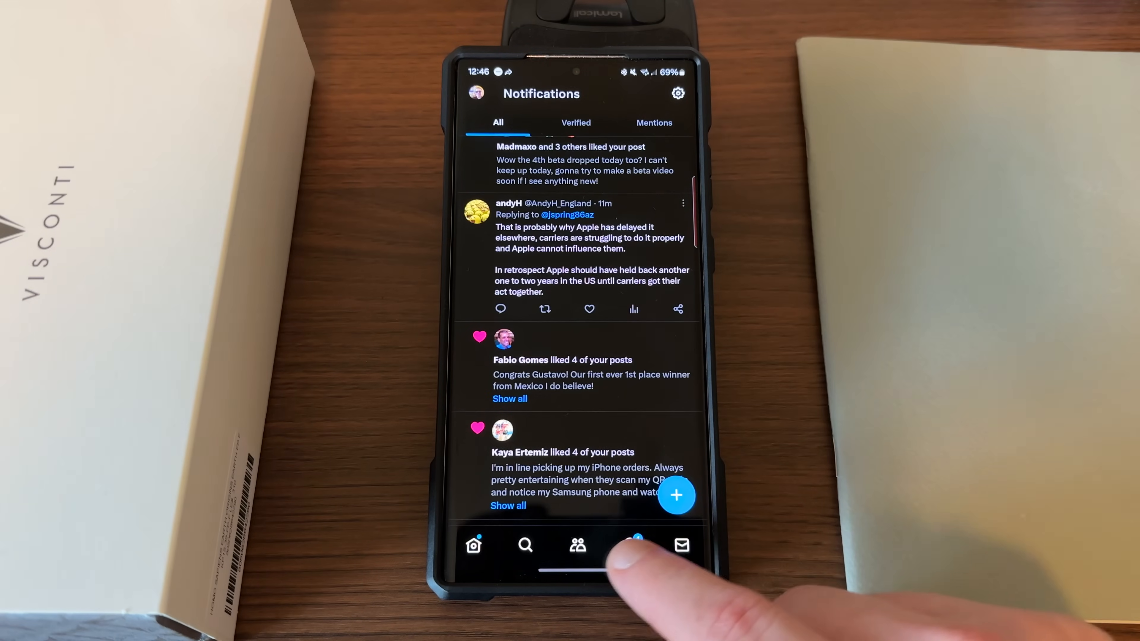
left_click(525, 545)
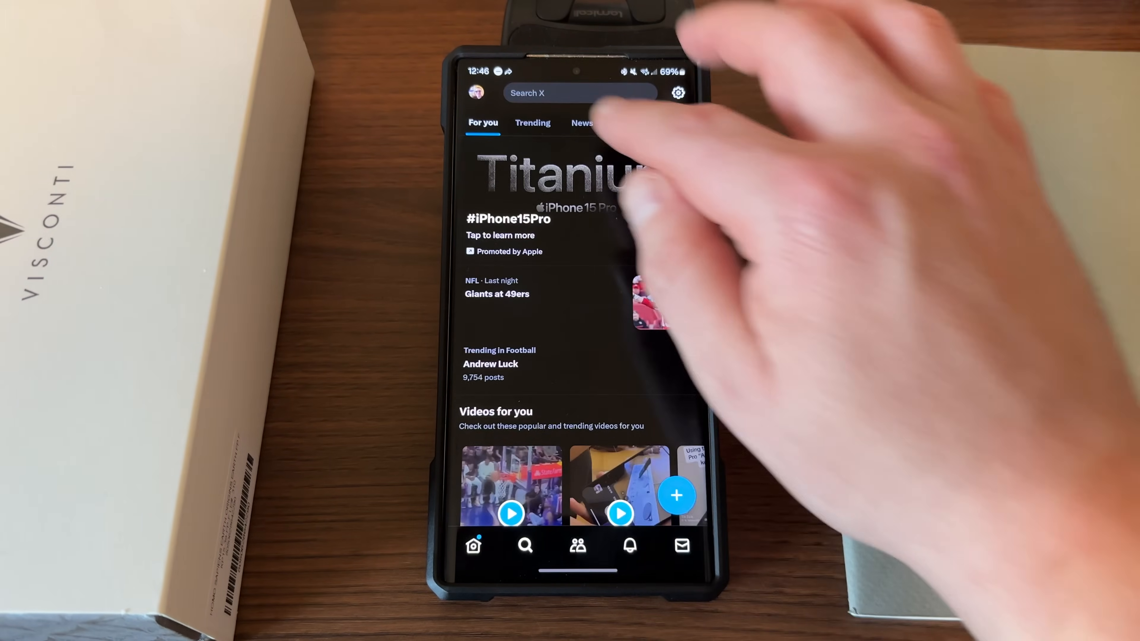
type("tarun")
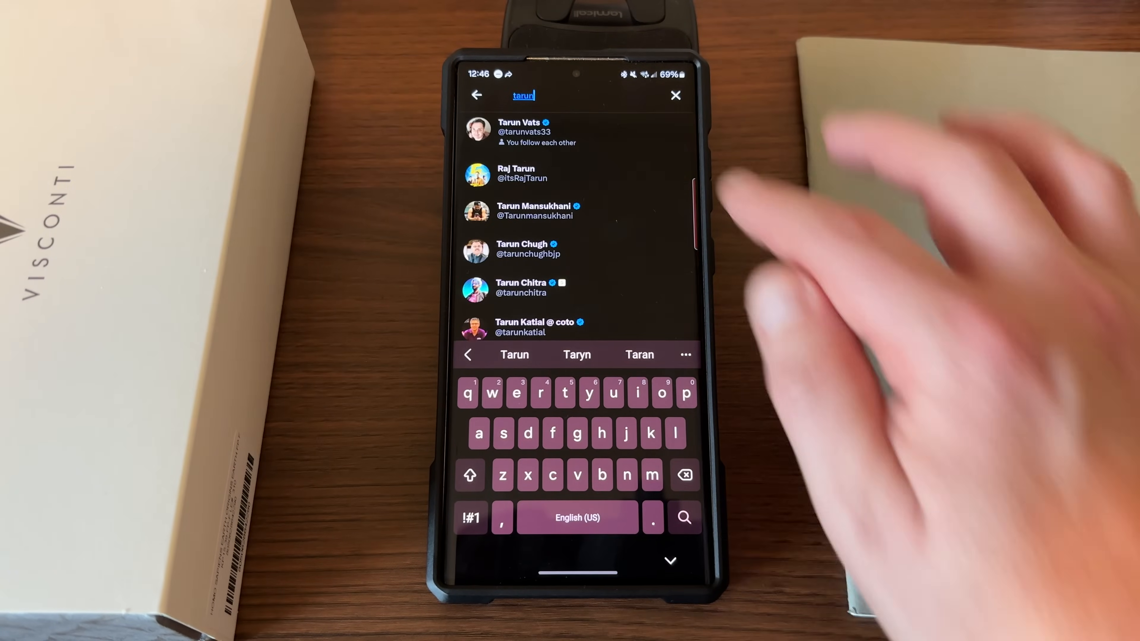
left_click(538, 132)
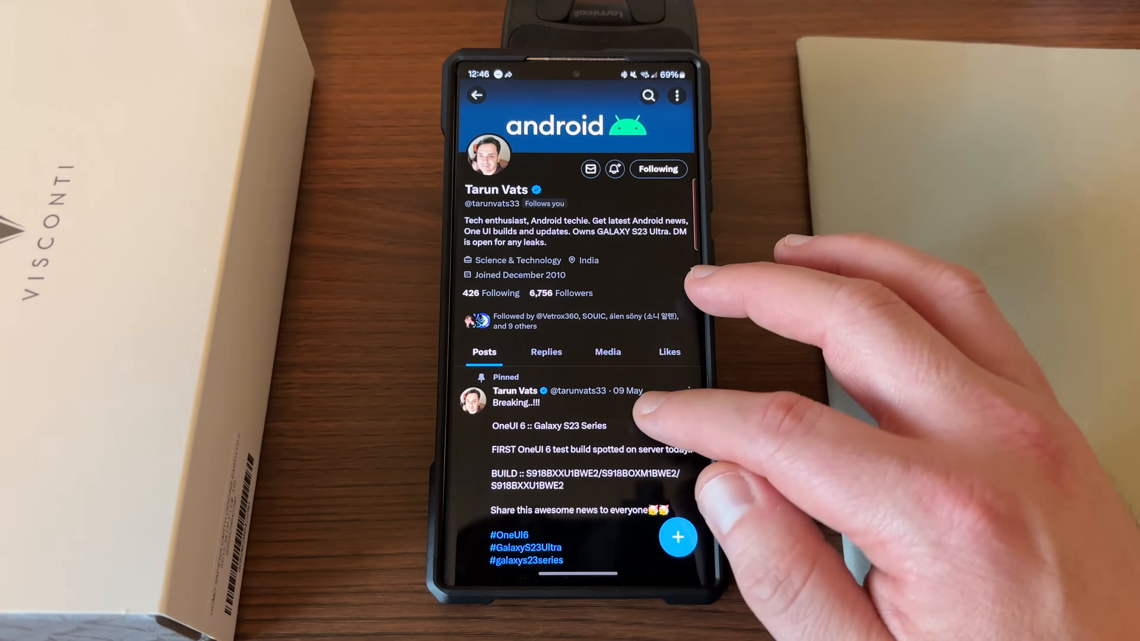
Scroll the Posts feed to the One UI 6 Beta 4 animations post and play its video.
scroll("down", 3)
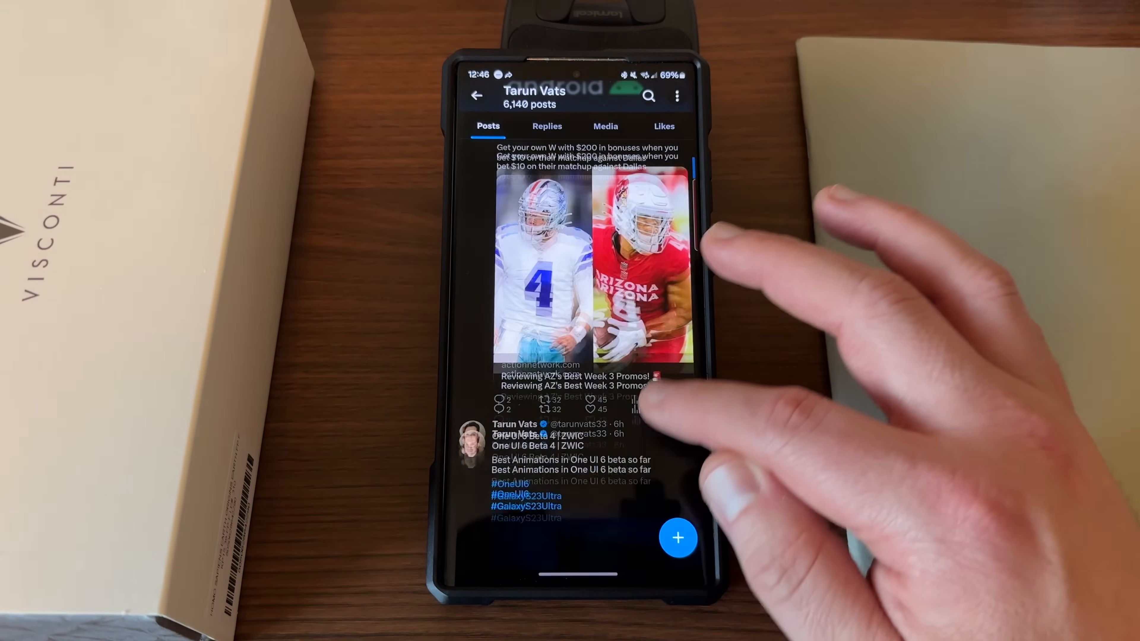
scroll("down", 3)
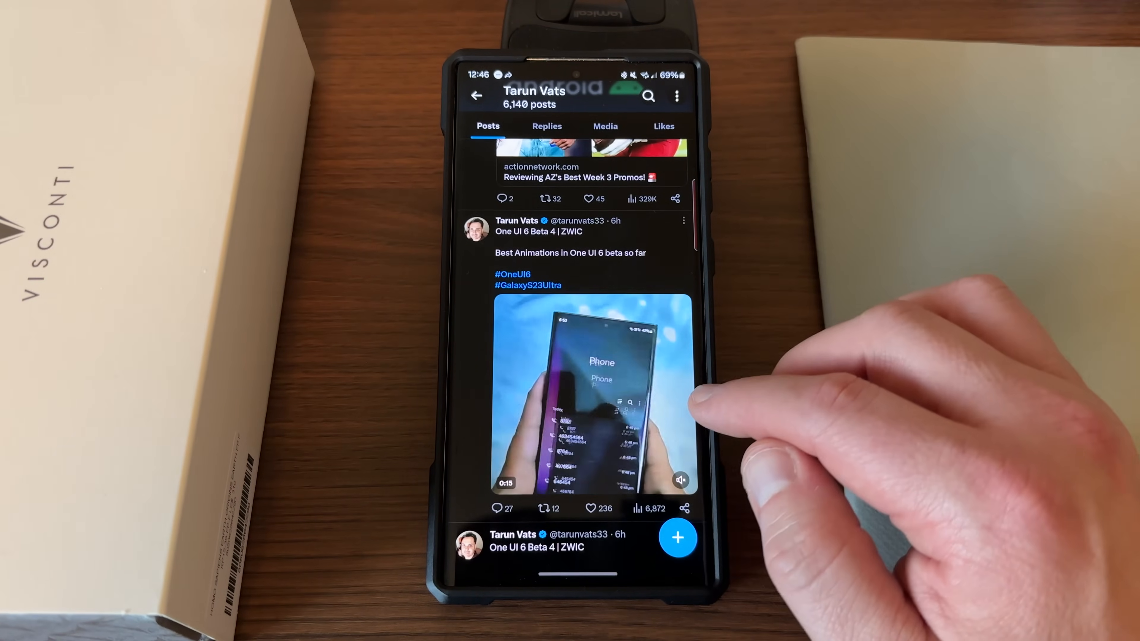
left_click(592, 399)
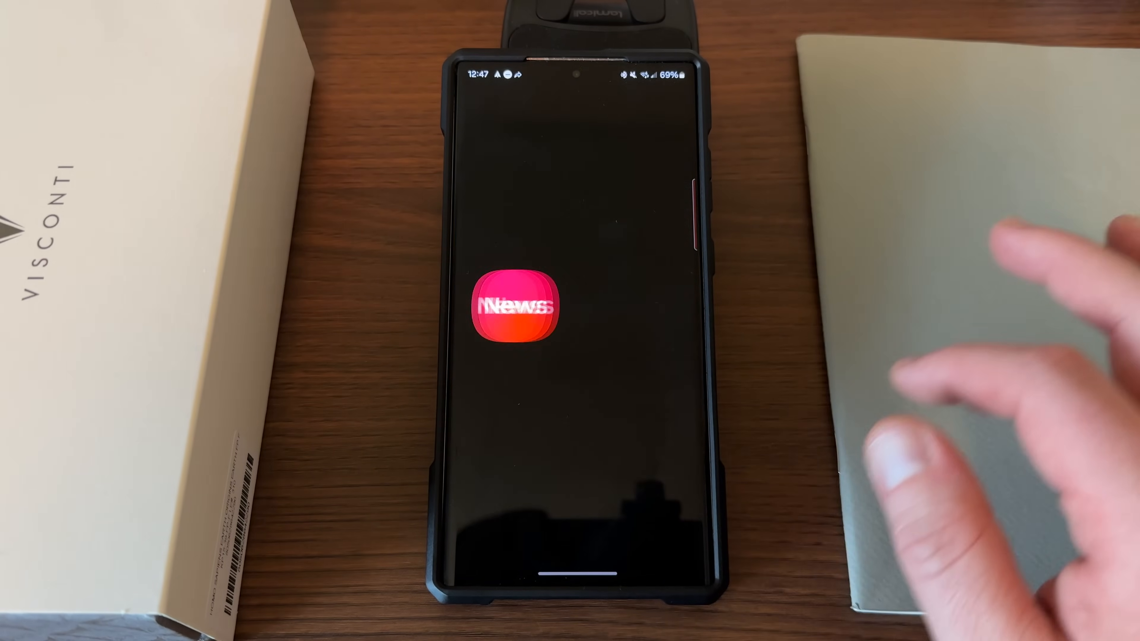
Leave the News app launch and land on the main Settings list down to About phone.
left_click(517, 306)
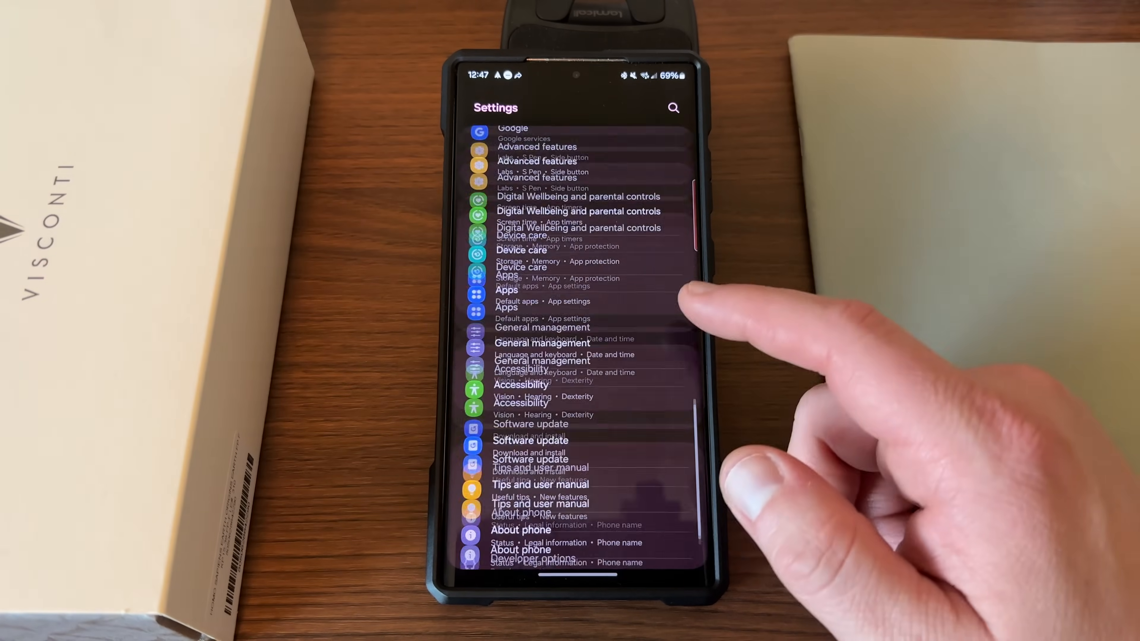
scroll("down", 3)
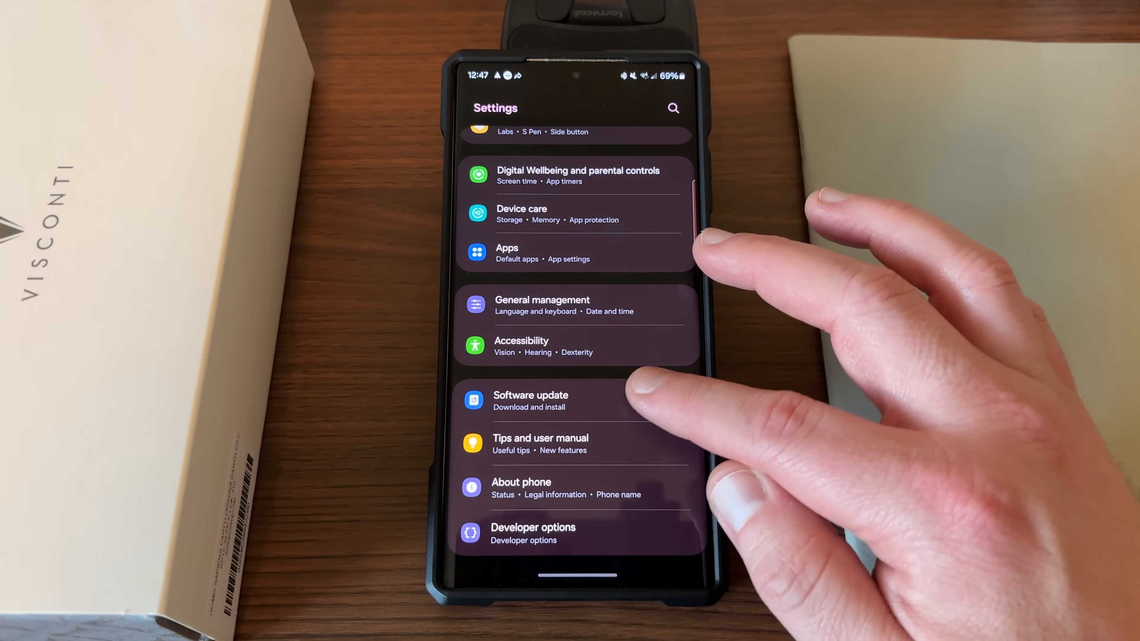
left_click(530, 400)
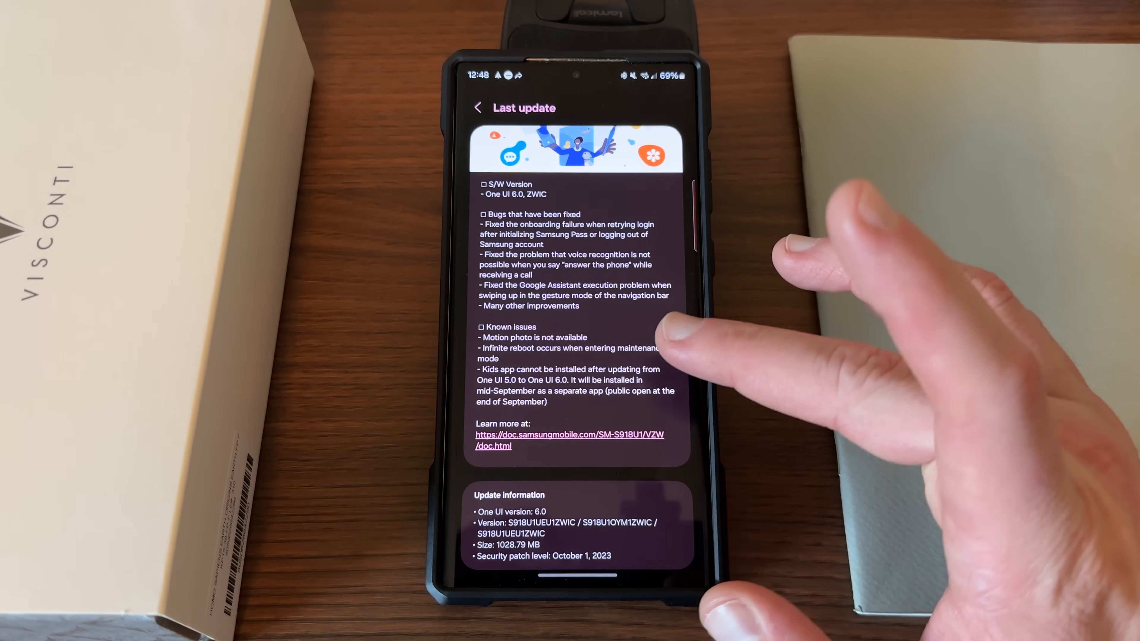
scroll("down", 3)
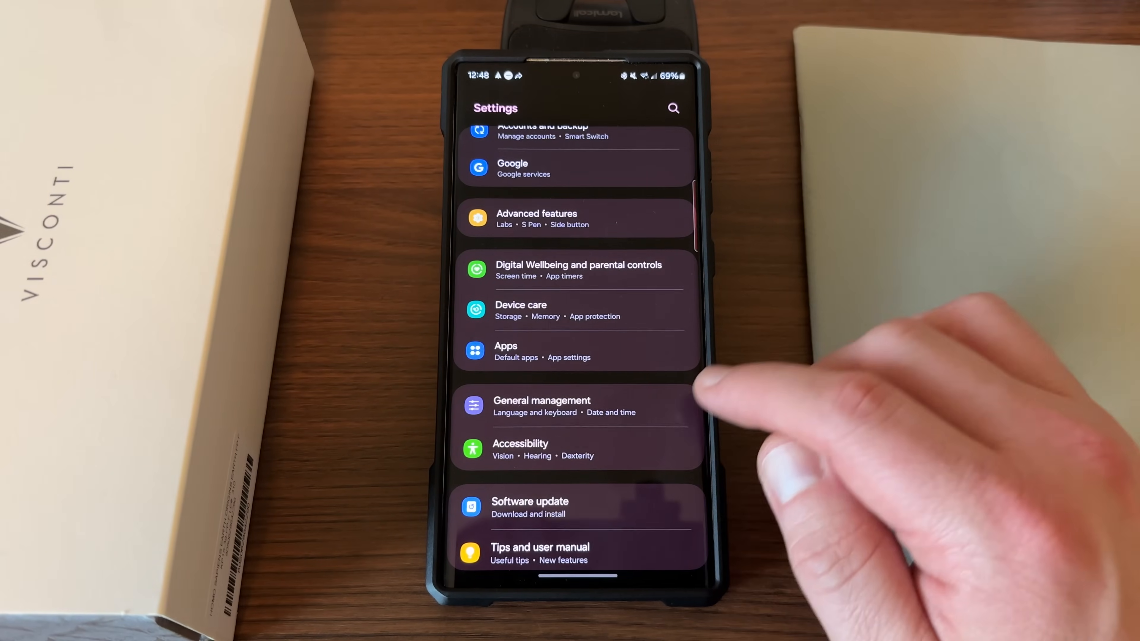
Exit Settings to the home screen with the 22 September 2023 date widget.
left_click(542, 406)
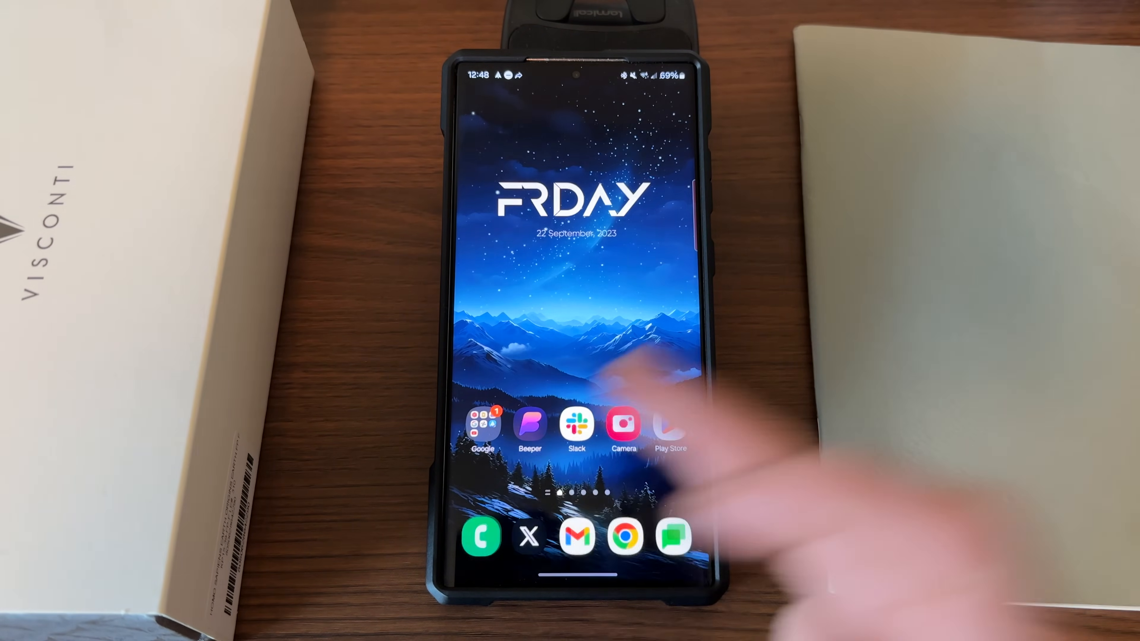
Launch the Phone app from the dock and show the Recents call log.
left_click(481, 537)
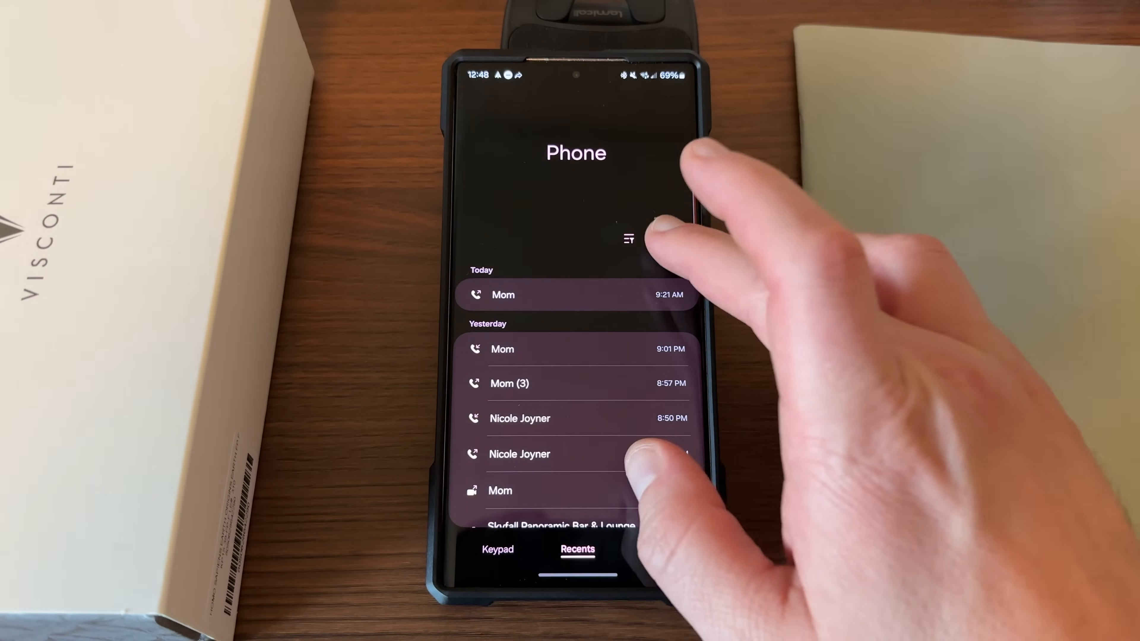
left_click(628, 239)
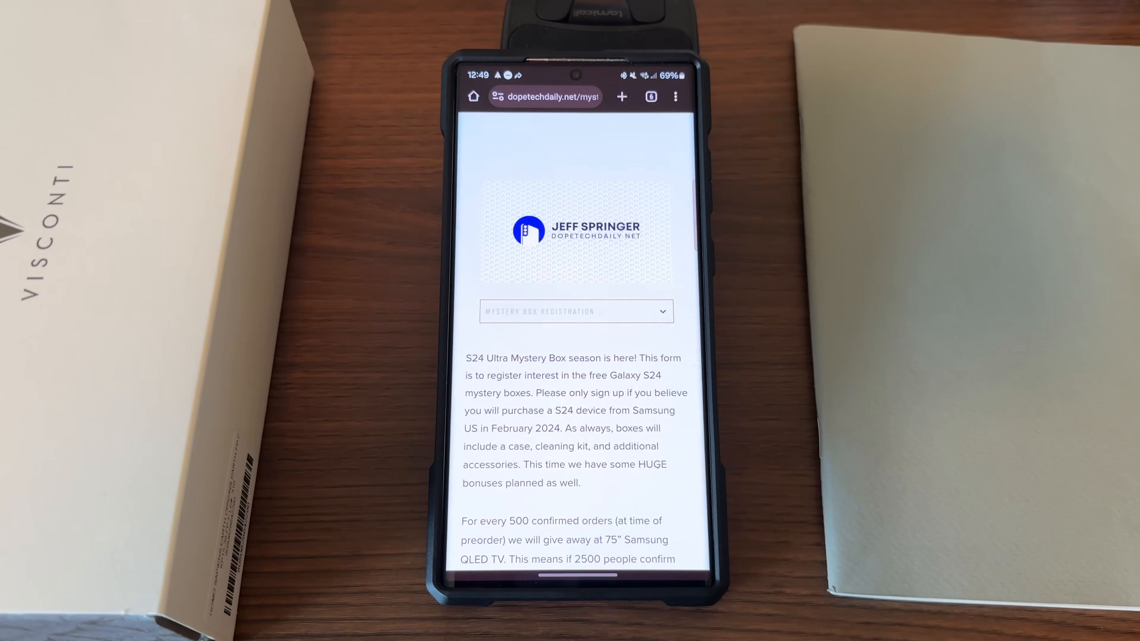
Scroll the dopetechdaily.net mystery box page to the free-box requirements and February 2024 shipping details.
scroll("down", 3)
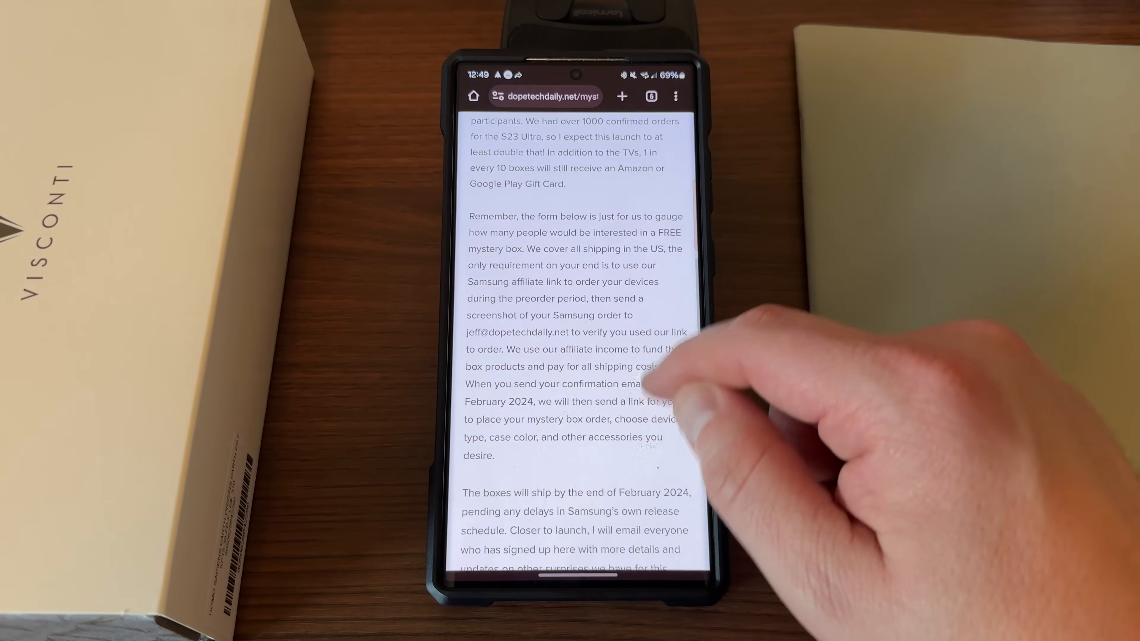